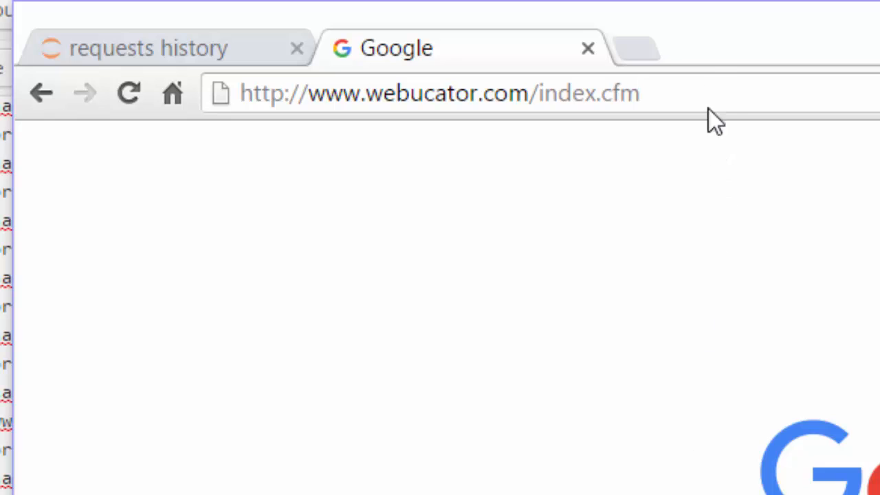
mouse_move(703, 93)
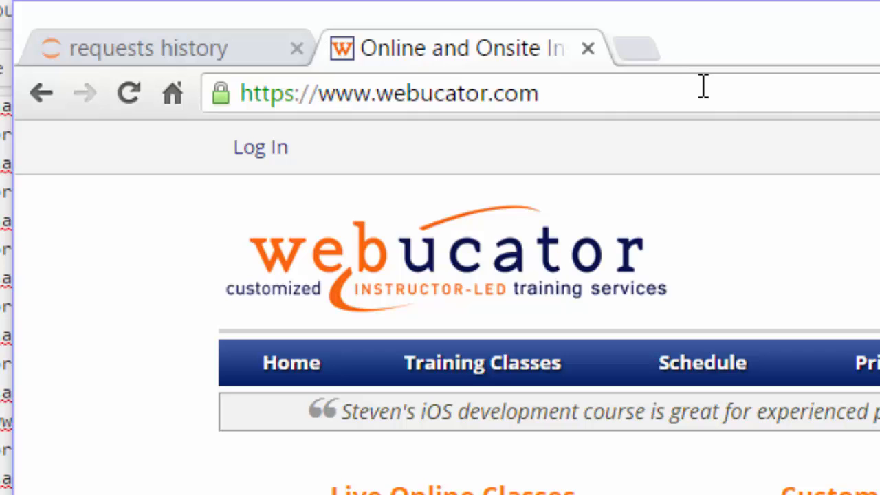
double_click(264, 93)
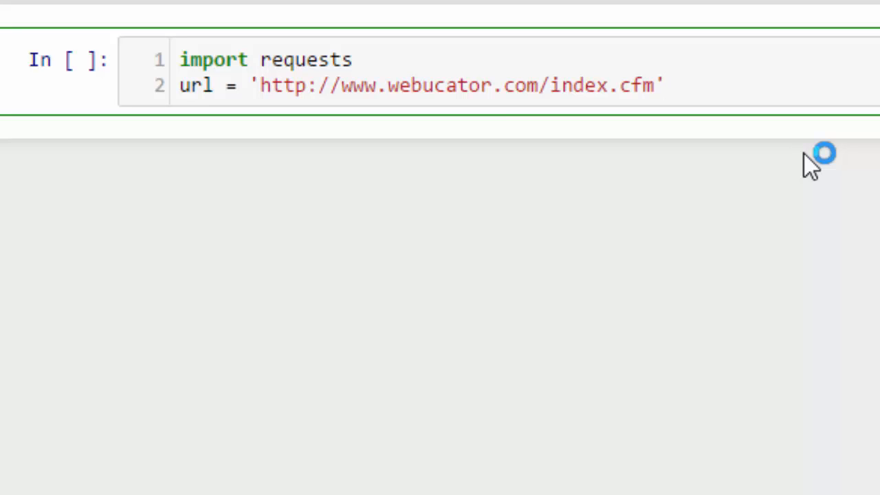
- Fetch url with r = requests.get(url) and inspect r.url and r.history, showing two 301 redirects
left_click(663, 85)
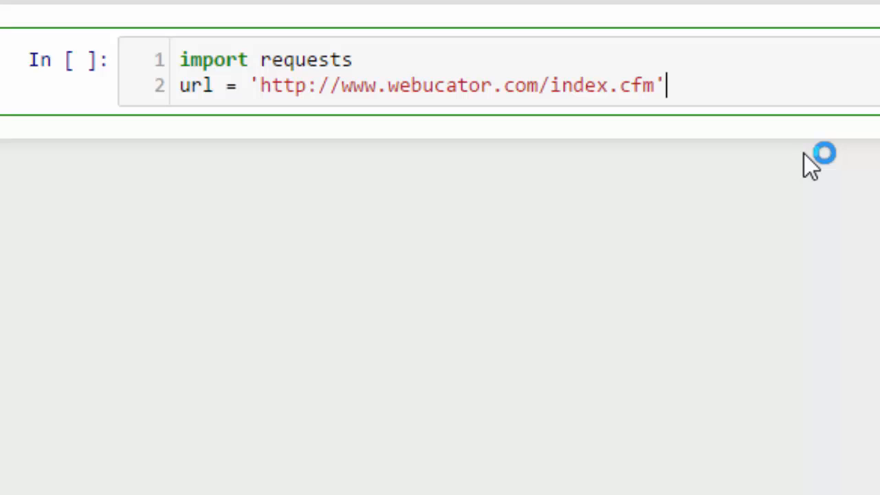
type("r")
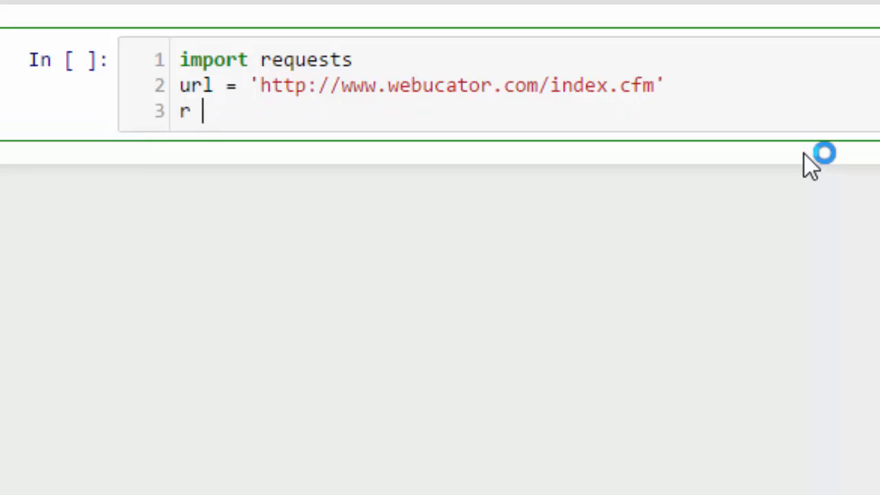
type("= requests.get(url)")
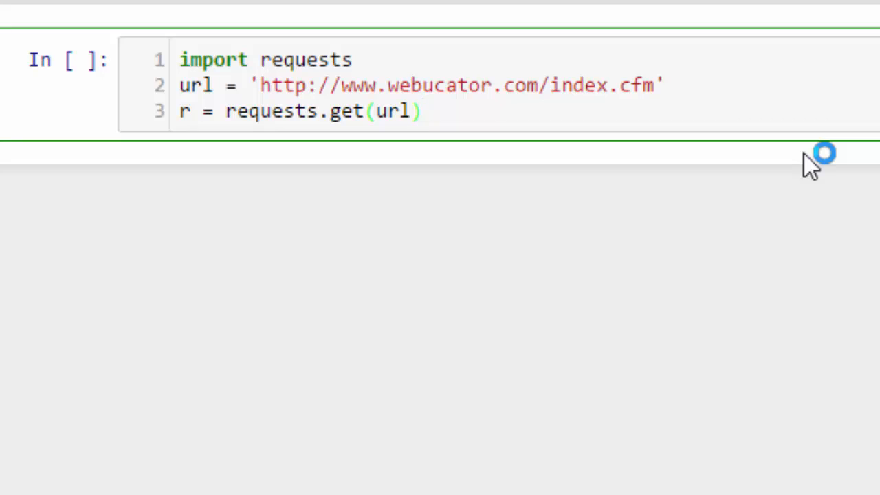
type("r")
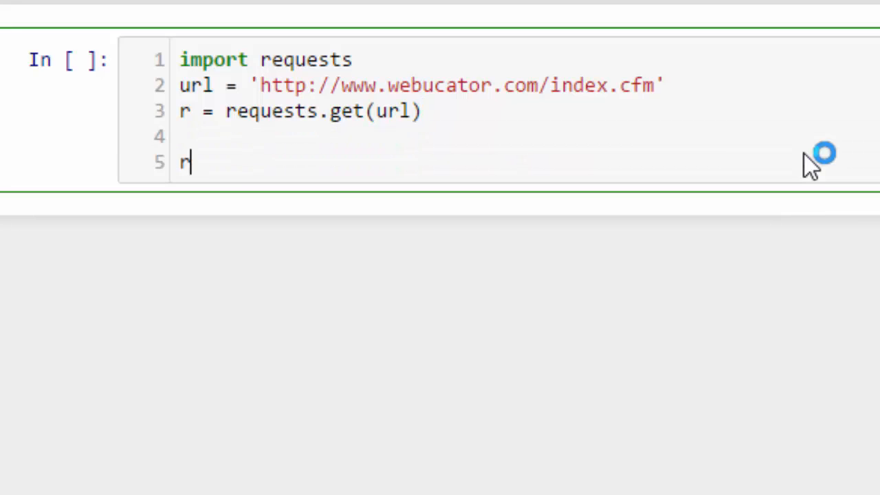
type(".status_code")
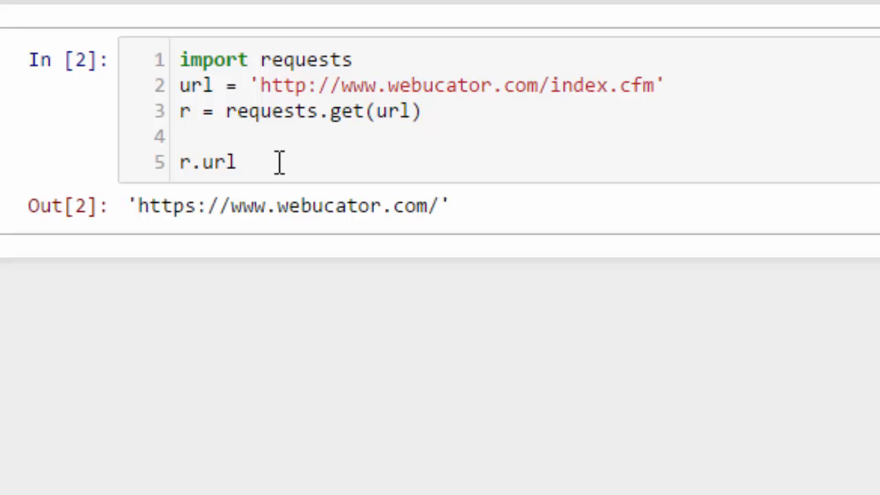
double_click(165, 205)
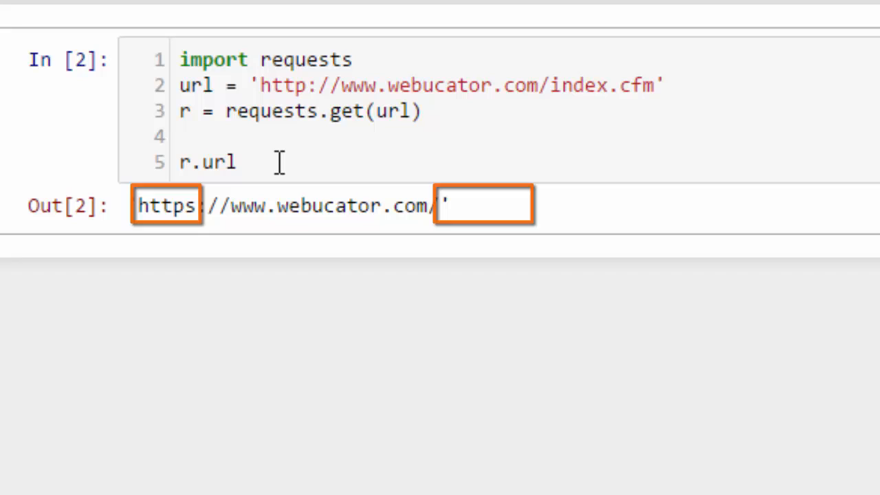
double_click(219, 162)
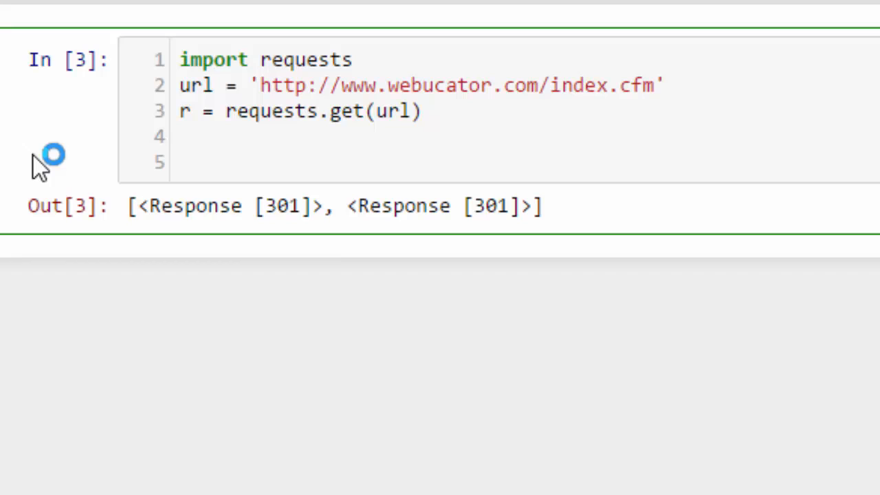
- Loop over enumerate(r.history, 1) printing each redirect's number and URL, and run it
type("for response in r.")
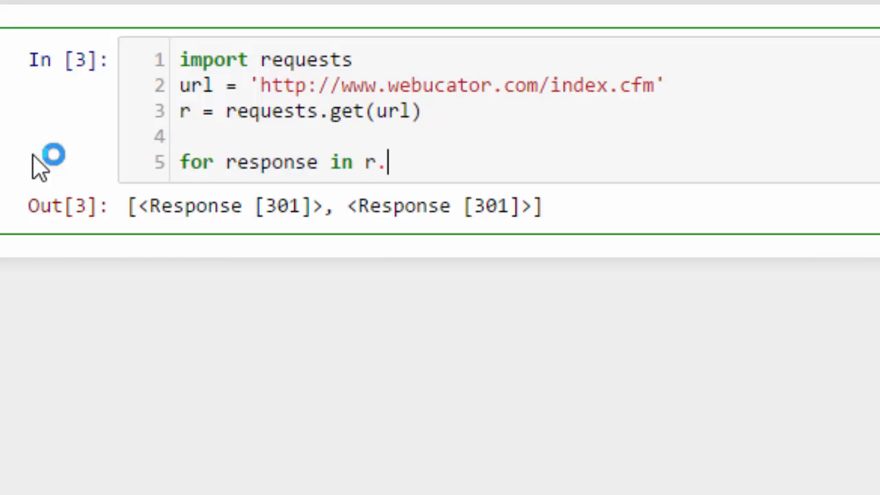
type("i, response in r.history")
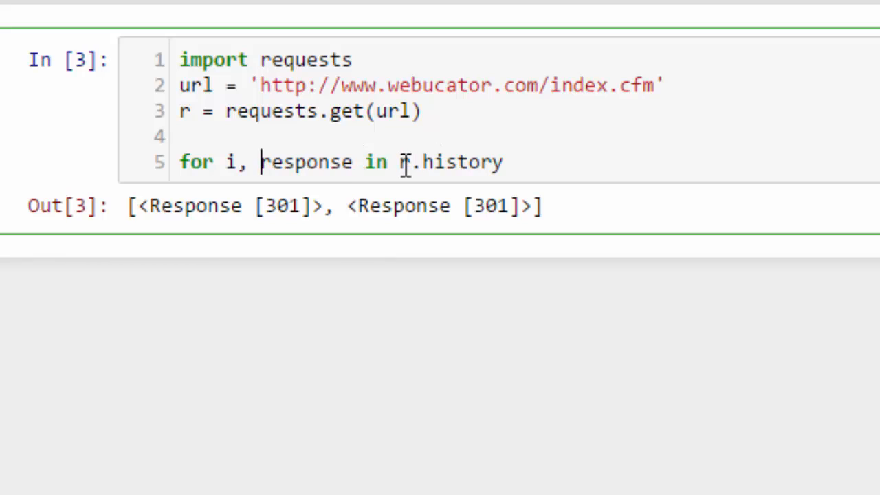
type("enumerate(")
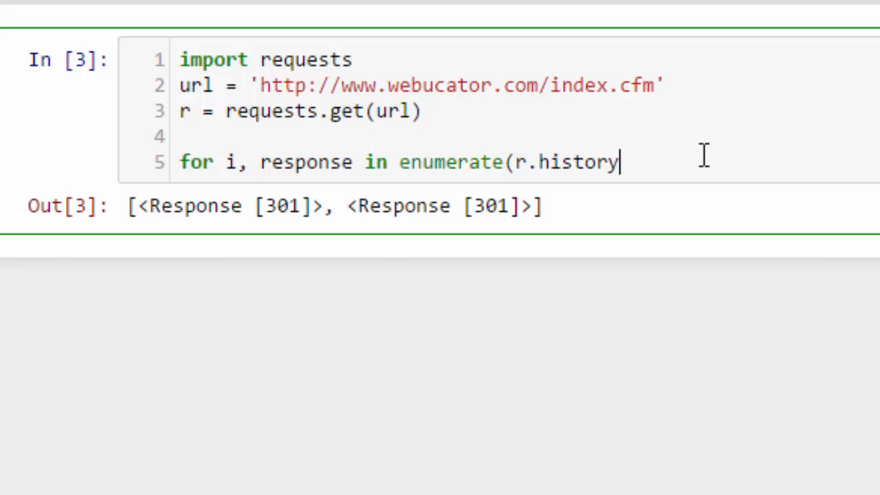
type(", 1):")
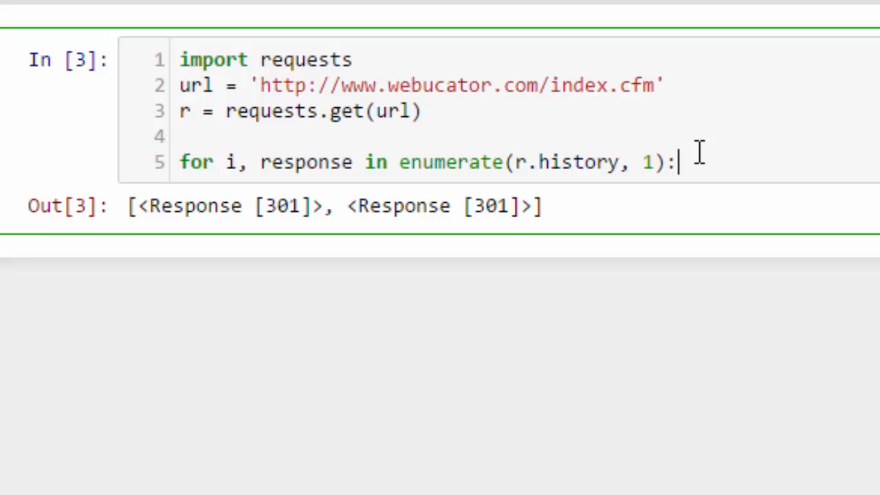
type("print(i,")
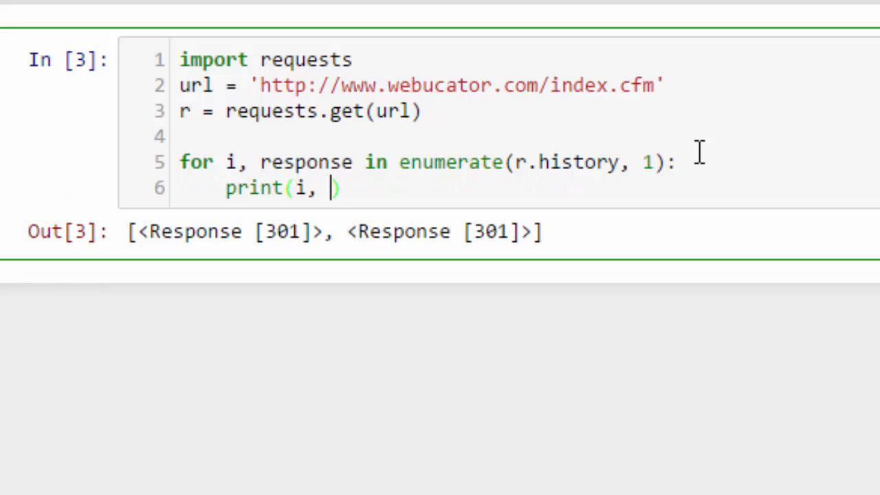
type("response.url")
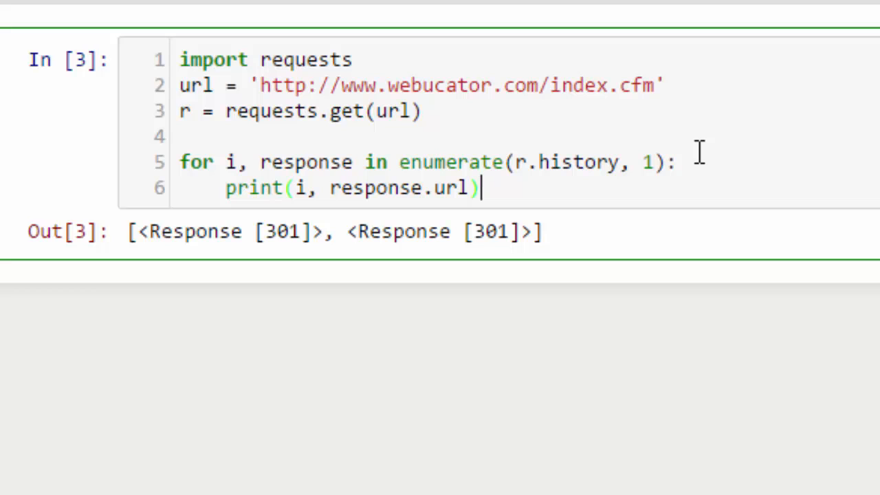
key("Shift+Enter")
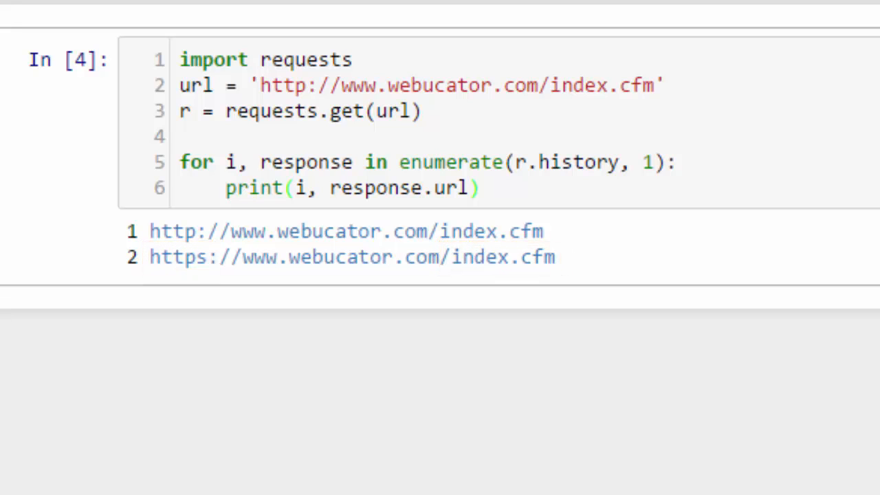
- Add print(r.status_code, r.url) on a new line after the loop
left_click(567, 195)
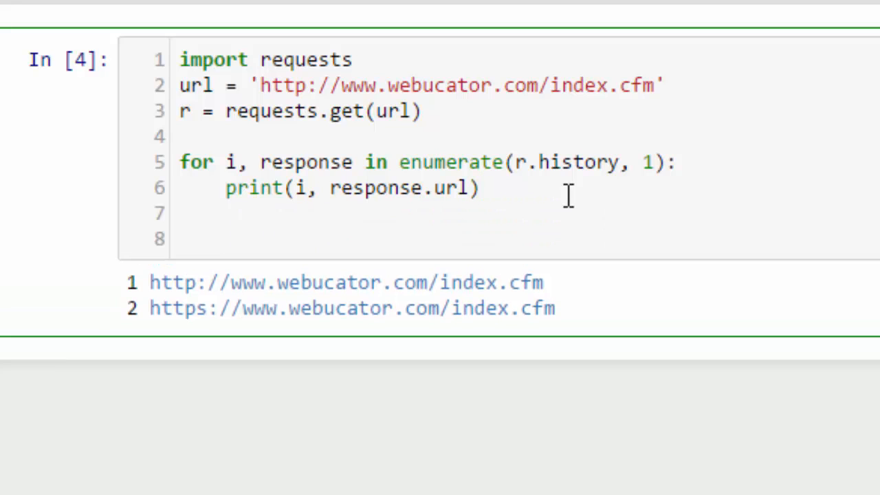
type("print()")
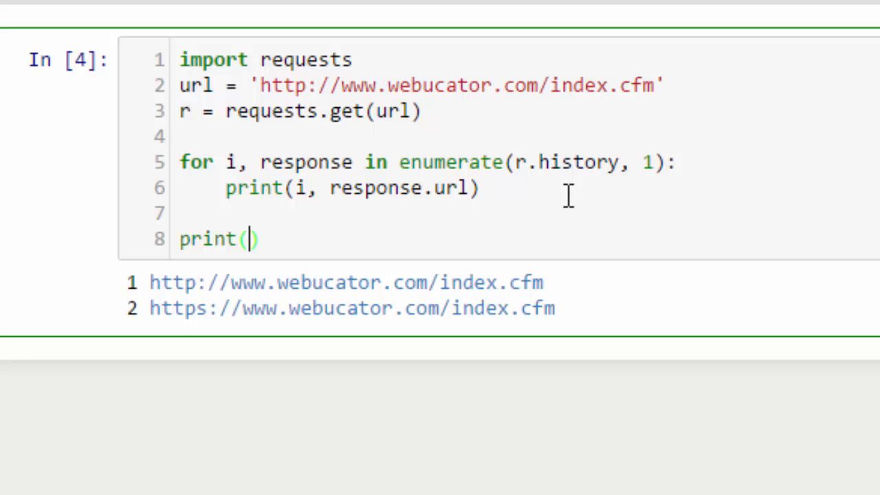
type("r.status_c")
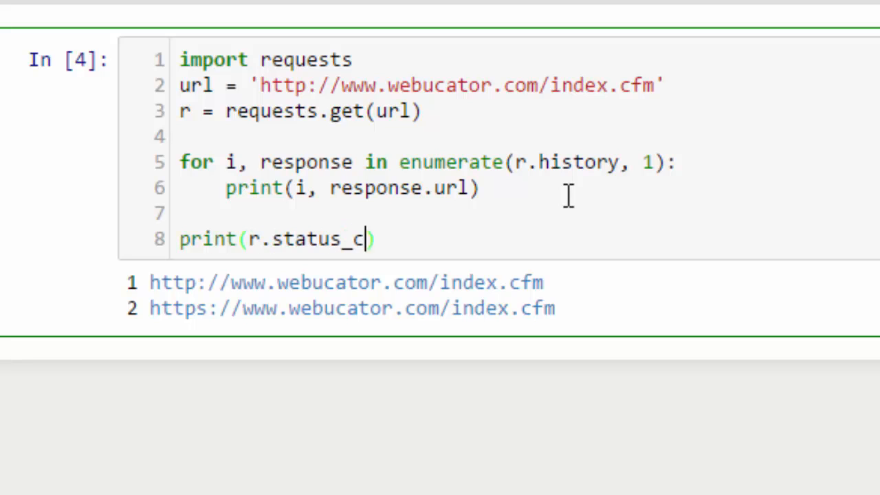
type("ode,")
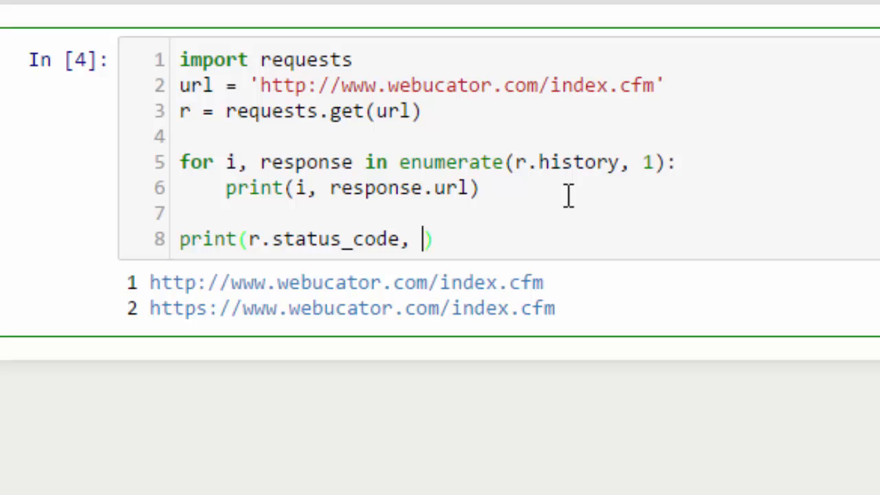
type("r.url")
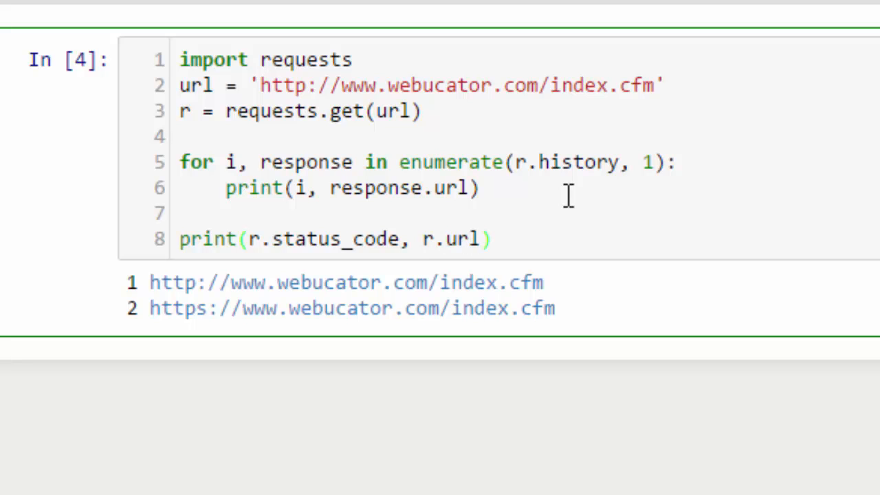